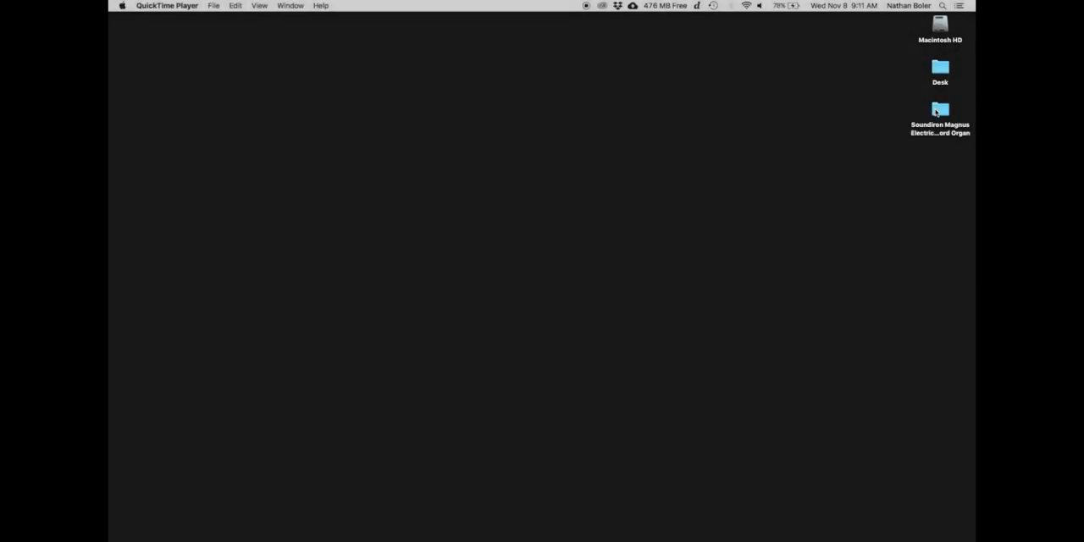
Open the Magnus library folder from the desktop and peek into its Documentation and Samples subfolders.
double_click(940, 110)
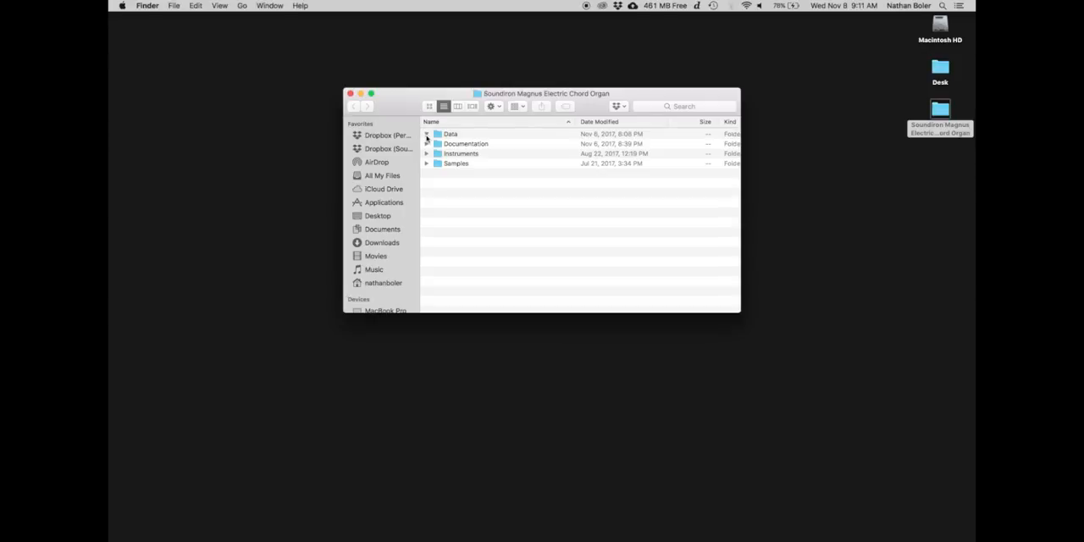
click(427, 143)
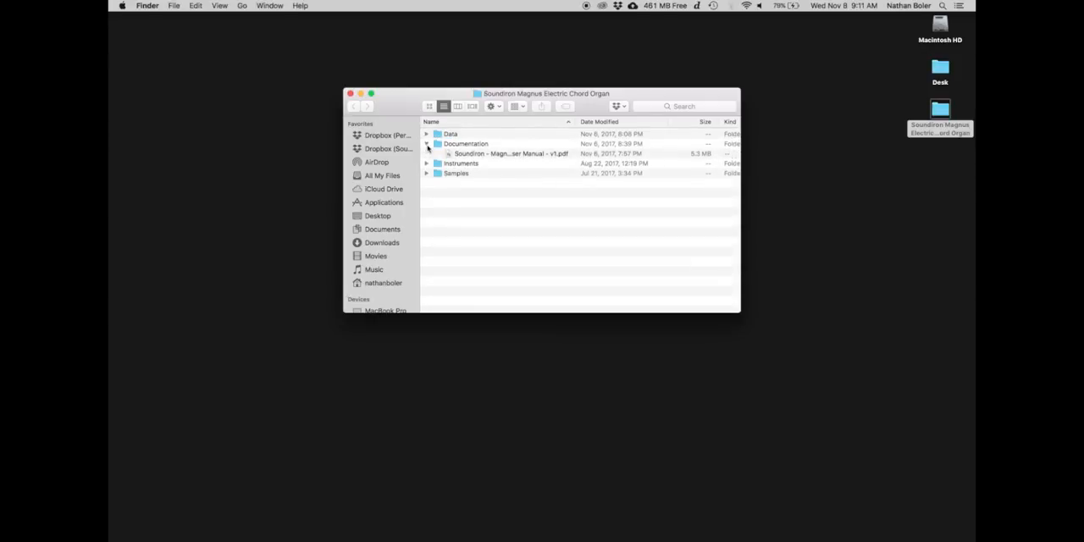
click(427, 143)
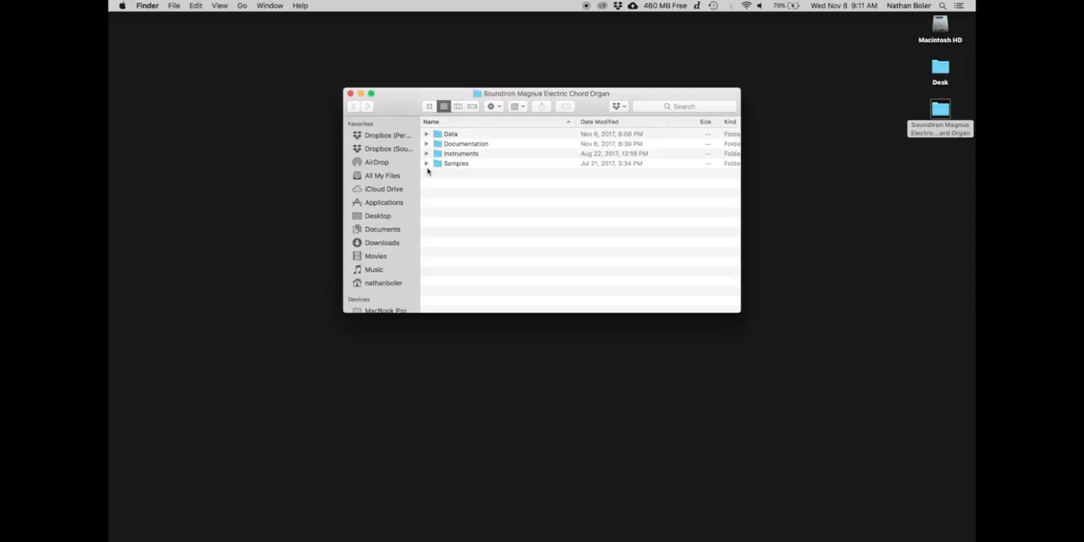
click(428, 163)
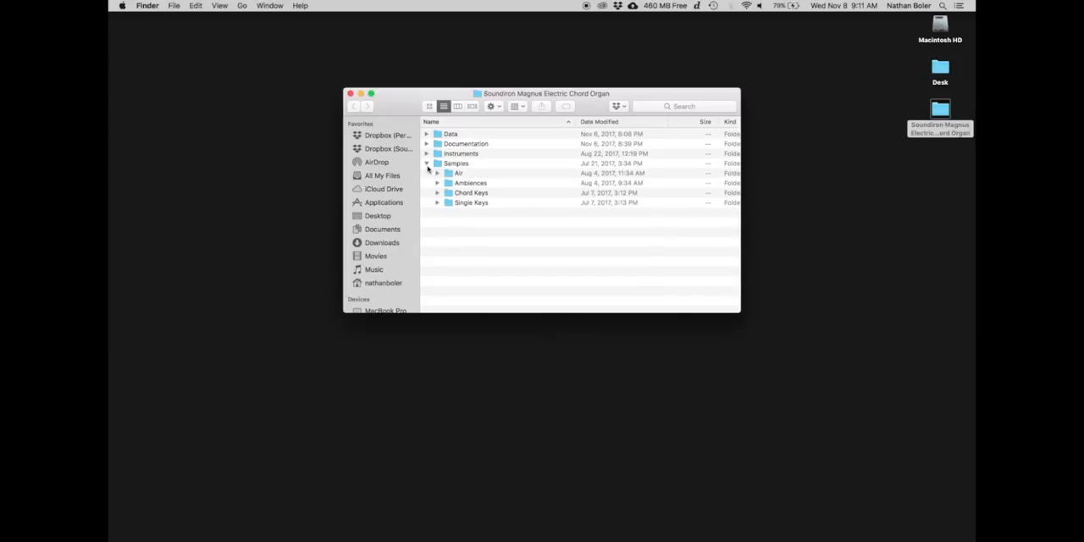
click(428, 164)
text(konta)
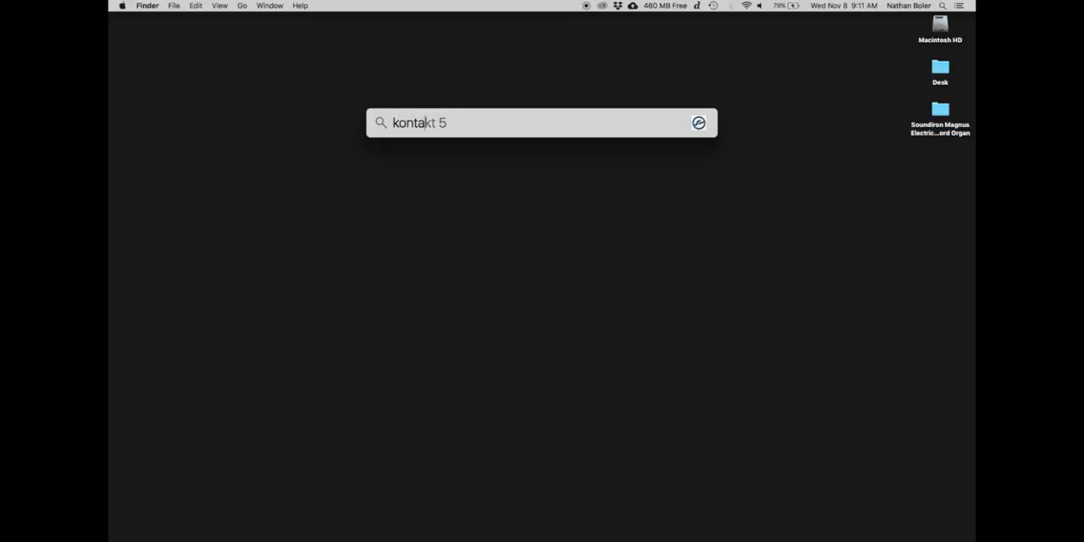
Launch Kontakt 5 from the Spotlight results so the empty rack appears.
key(Return)
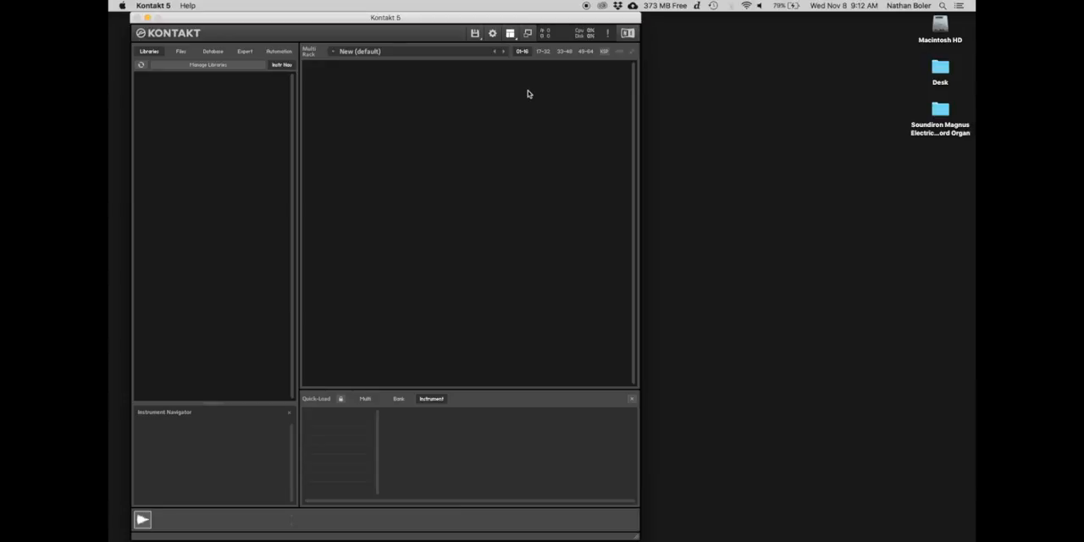
Show the Quick-Load panel from the View menu and pick up the Magnus folder from the desktop.
click(510, 33)
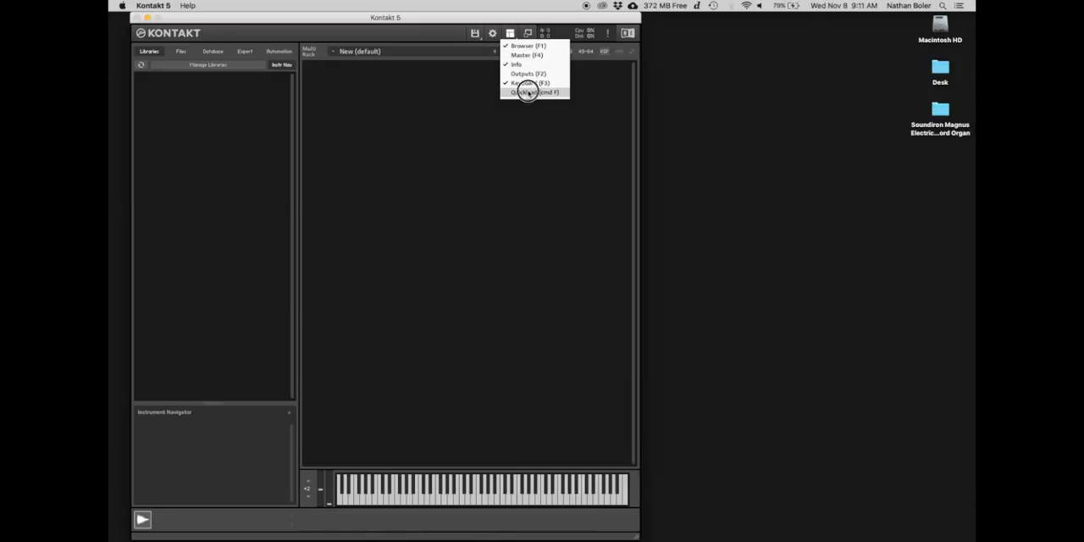
click(525, 92)
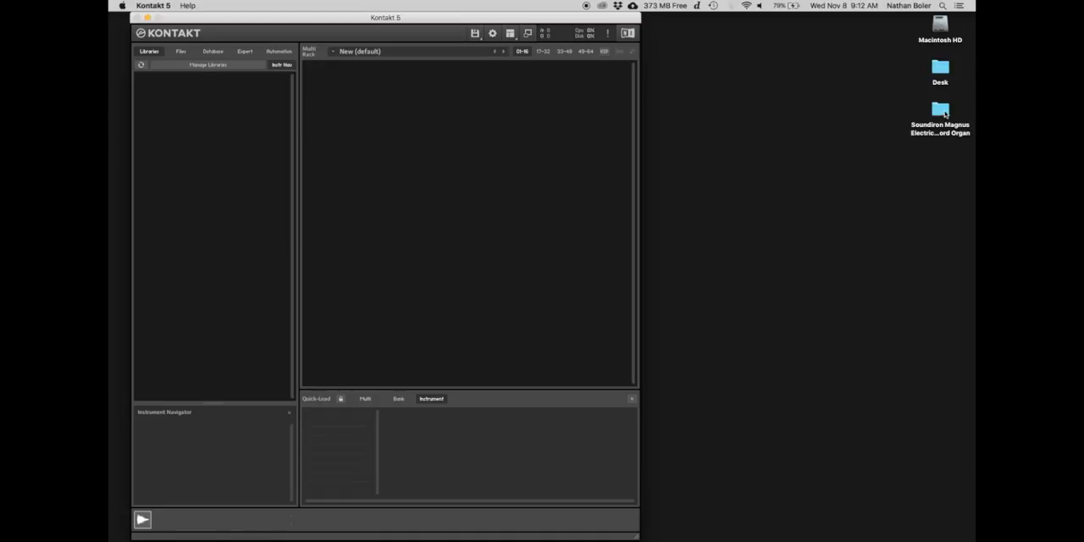
drag(939, 114, 762, 183)
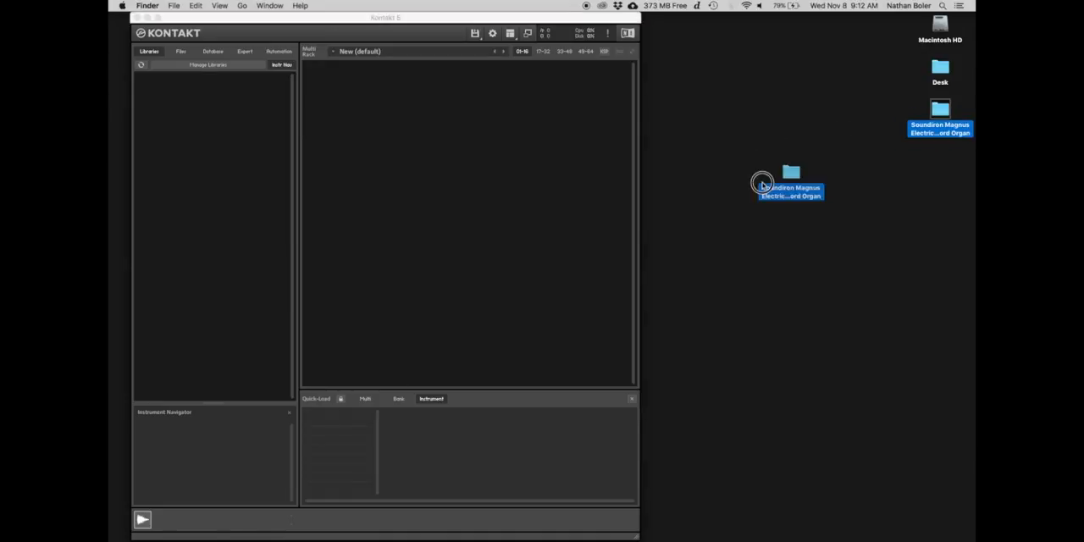
Drop the Magnus folder into the Quick-Load Instrument pane and browse into its Instruments folder.
drag(787, 185, 343, 412)
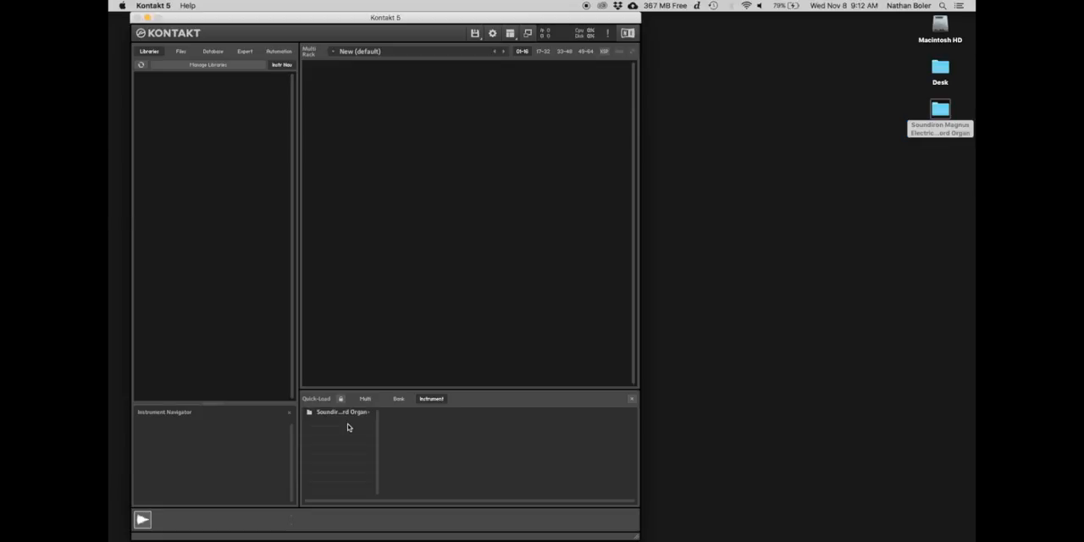
click(339, 413)
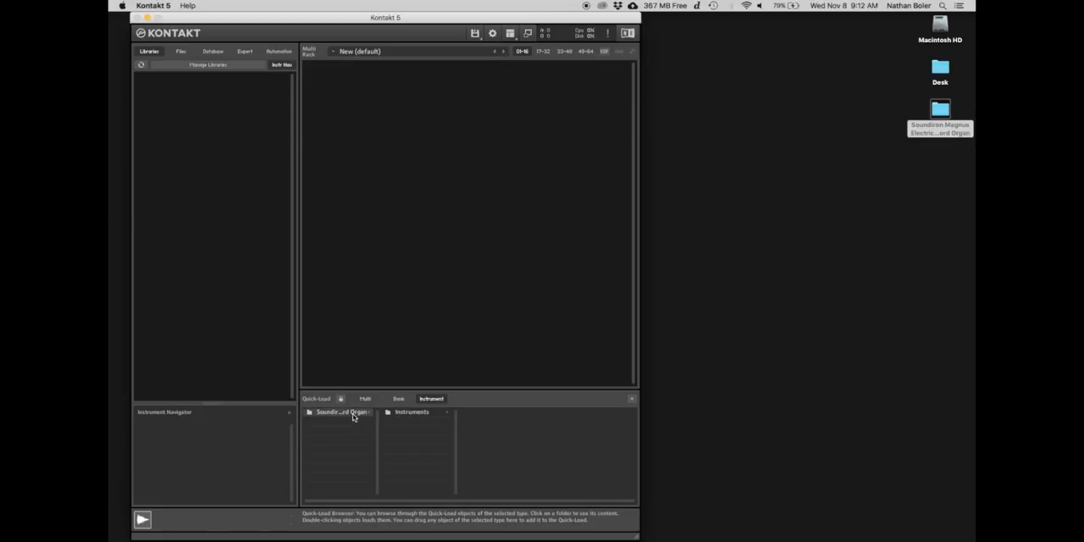
click(412, 412)
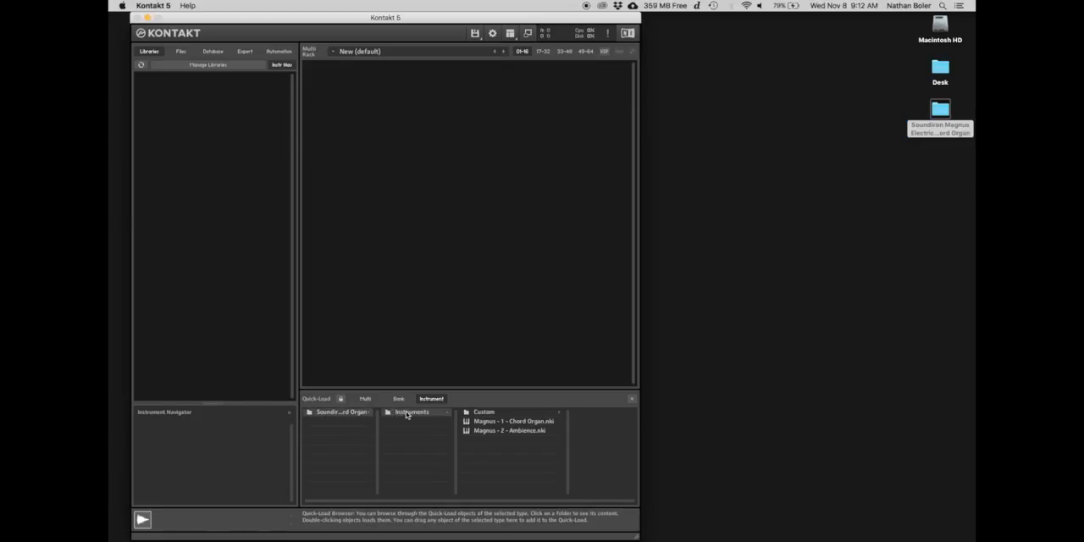
Browse into the Custom folder and load Magnus - FX - Bach Hendrix.nki into the Multi Rack.
double_click(509, 421)
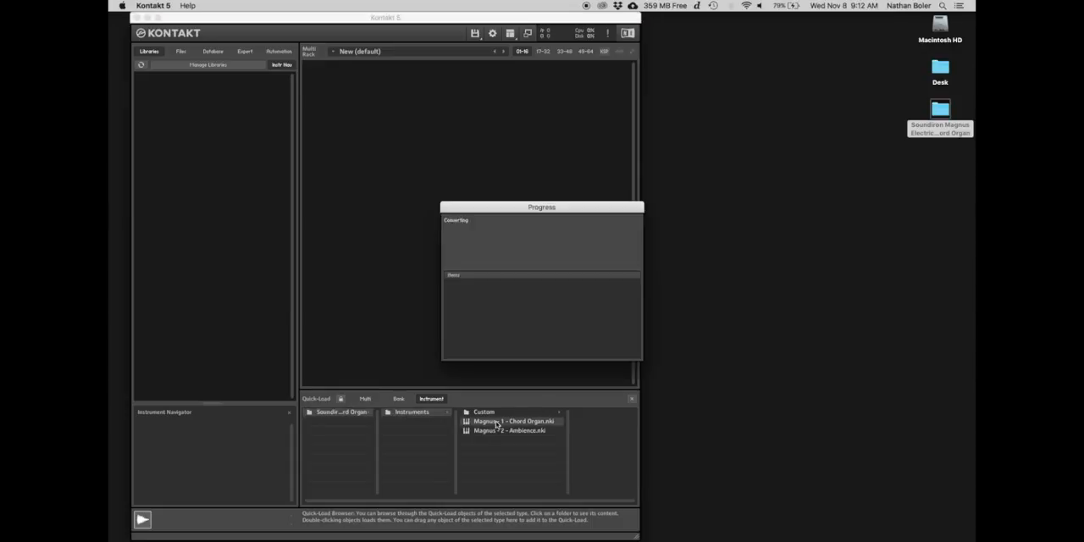
double_click(509, 421)
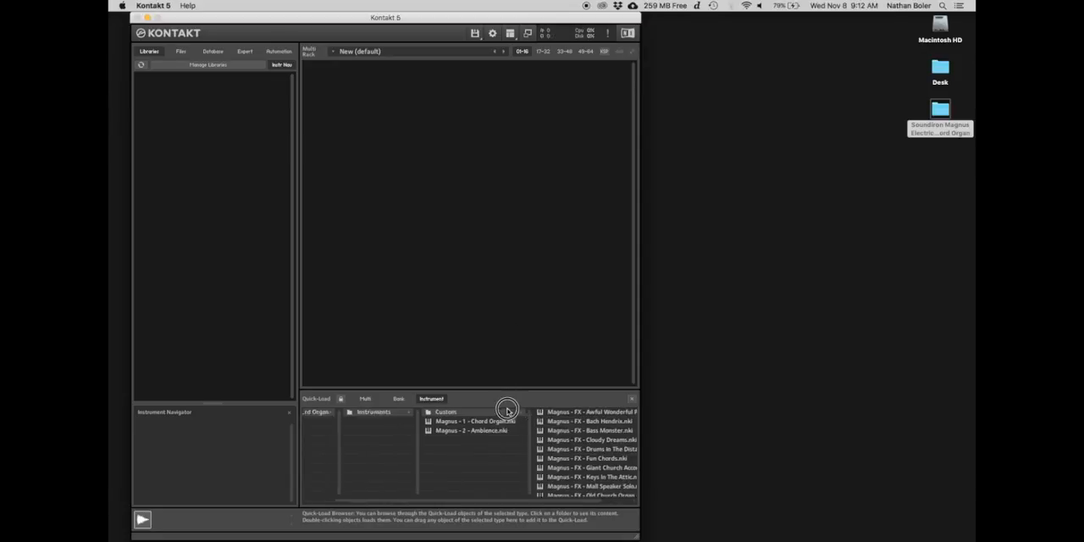
double_click(591, 421)
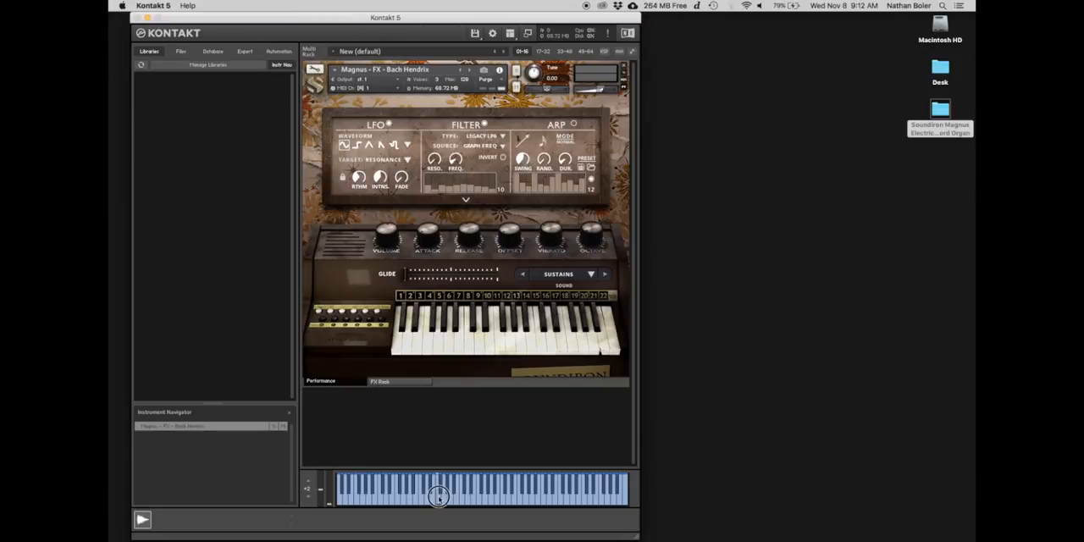